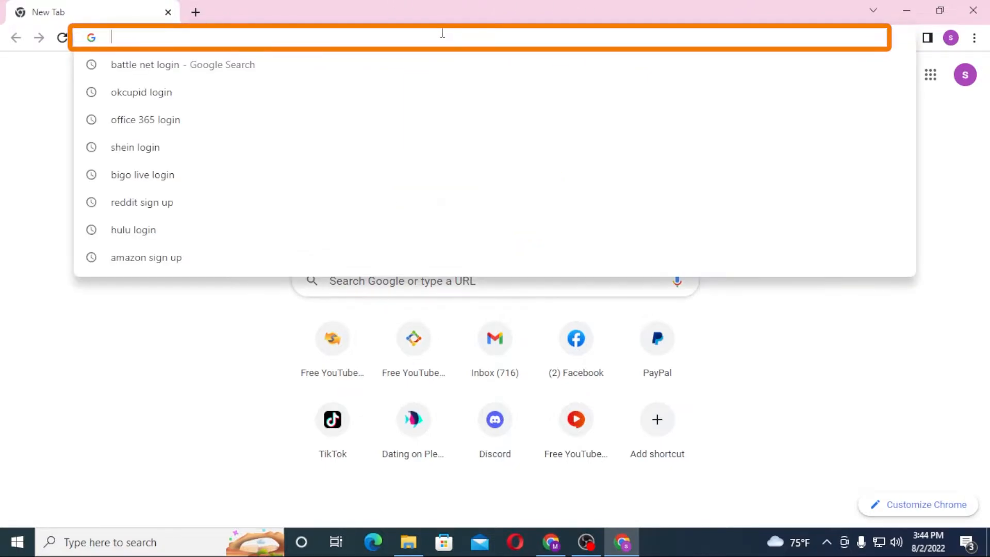
Load activelearnprimary.co.uk in one tab and start a 'bug club login' search in another.
{"action": "type", "text": "activre"}
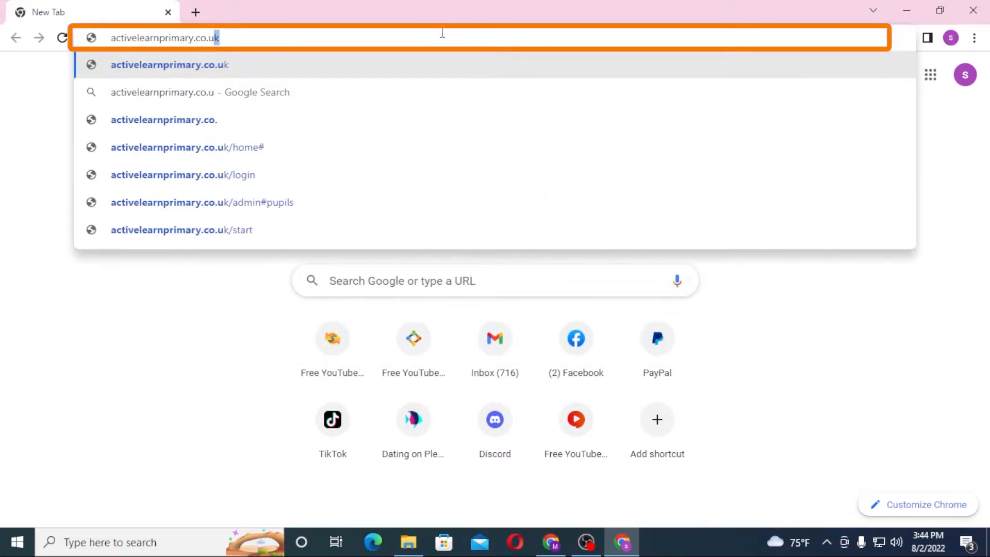
{"action": "type", "text": "bug cl"}
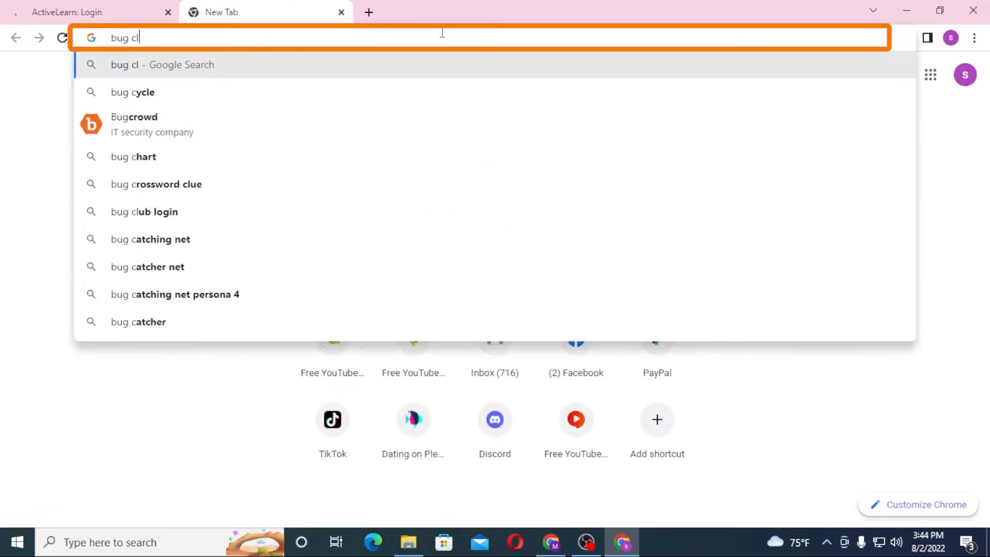
Run the 'bug club login' search and open the ActiveLearn: Login result.
{"action": "left_click", "coordinate": [144, 212]}
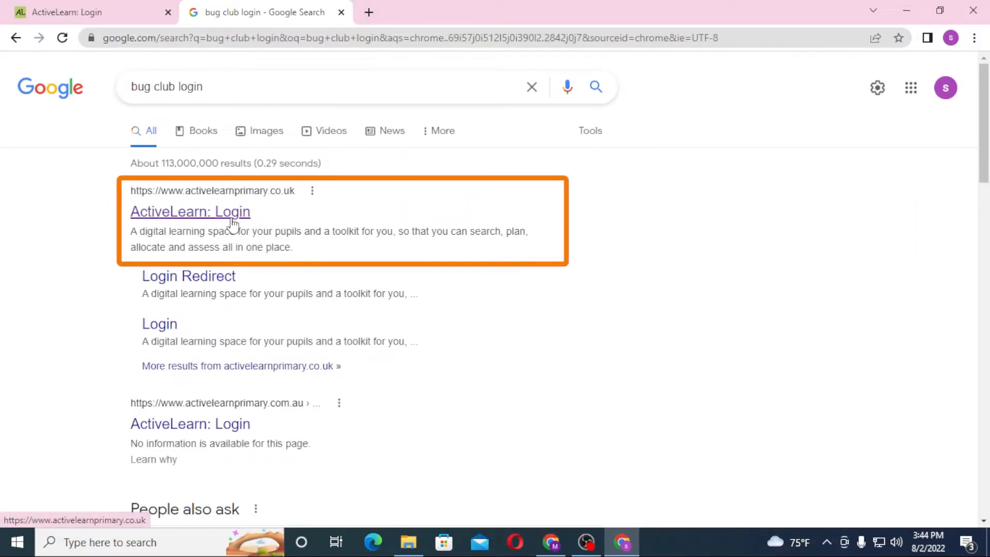
{"action": "left_click", "coordinate": [190, 211]}
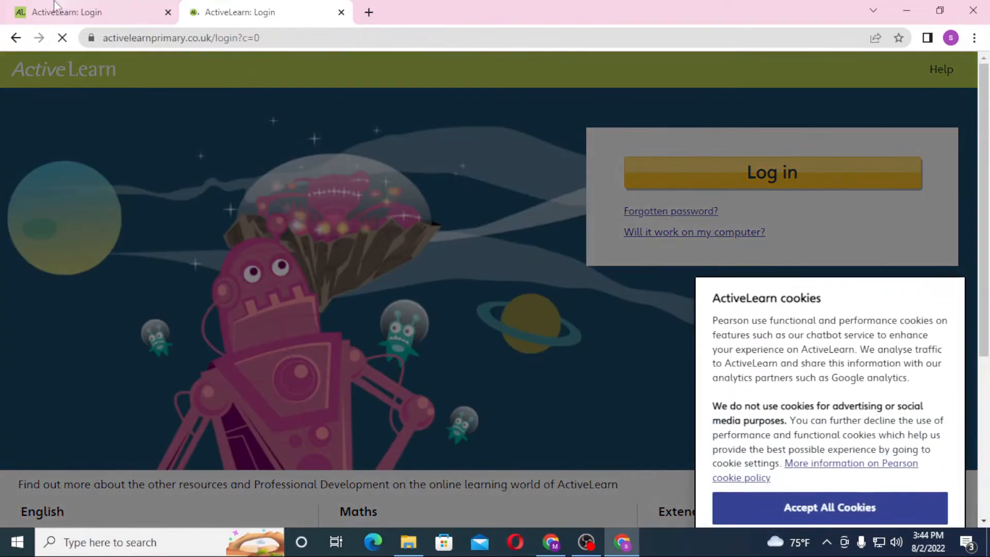
Accept all ActiveLearn cookies in the first tab and close the duplicate login tab.
{"action": "left_click", "coordinate": [829, 507]}
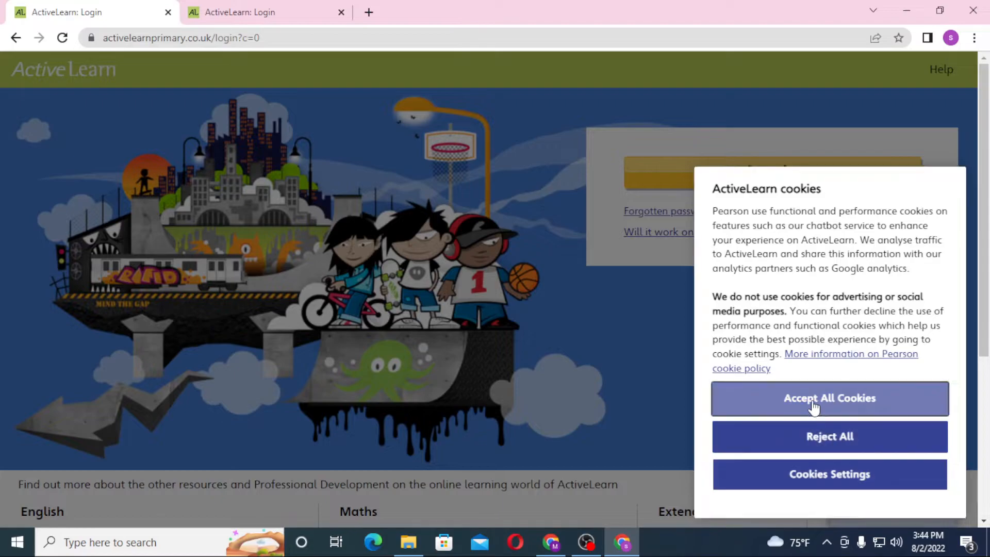
{"action": "left_click", "coordinate": [830, 398]}
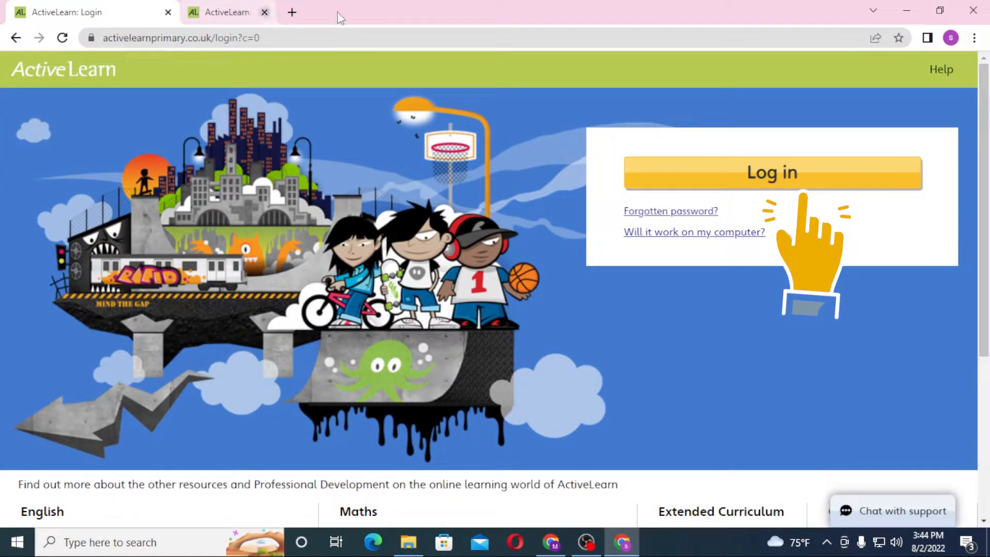
{"action": "left_click", "coordinate": [264, 12]}
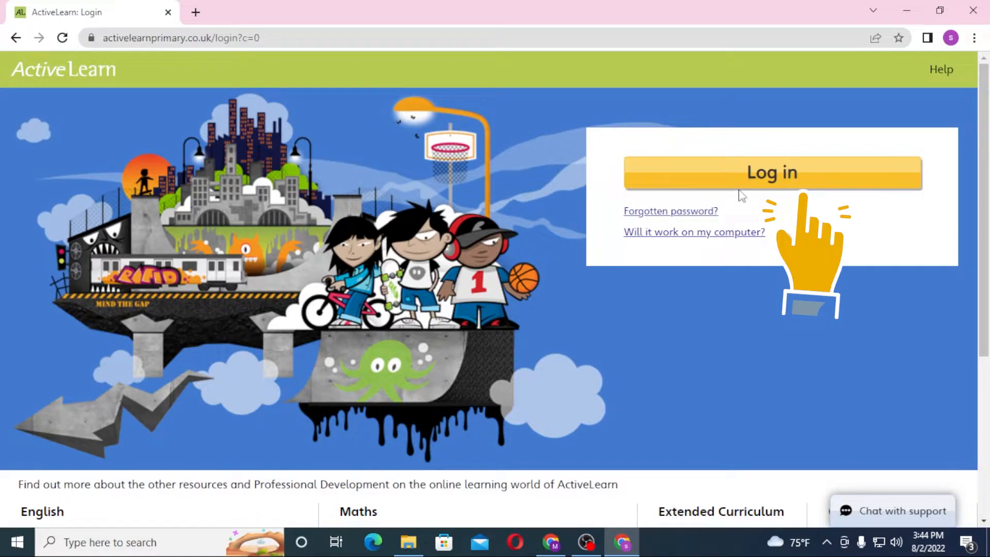
Open the Pearson sign-in form via Log in and focus the Username and Password fields.
{"action": "left_click", "coordinate": [771, 172]}
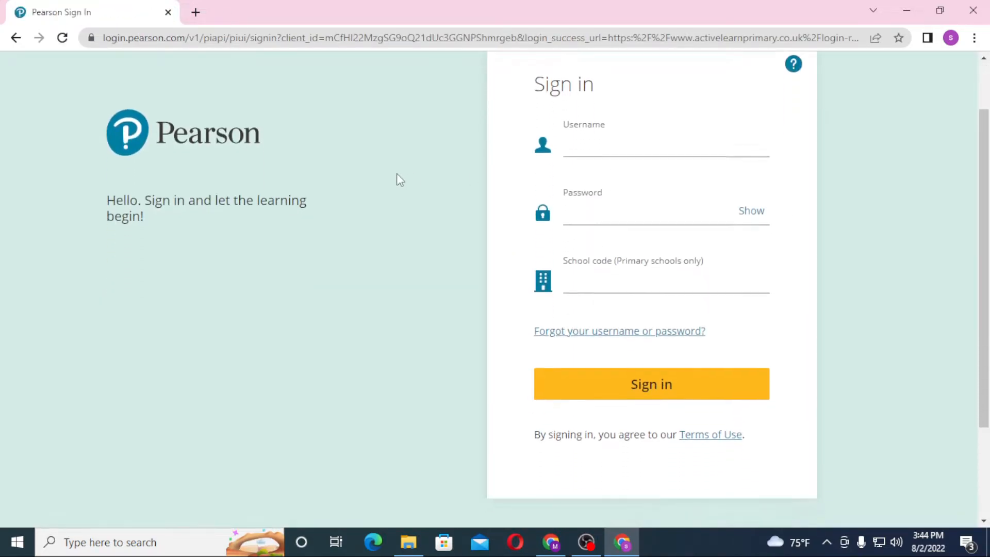
{"action": "left_click", "coordinate": [664, 144]}
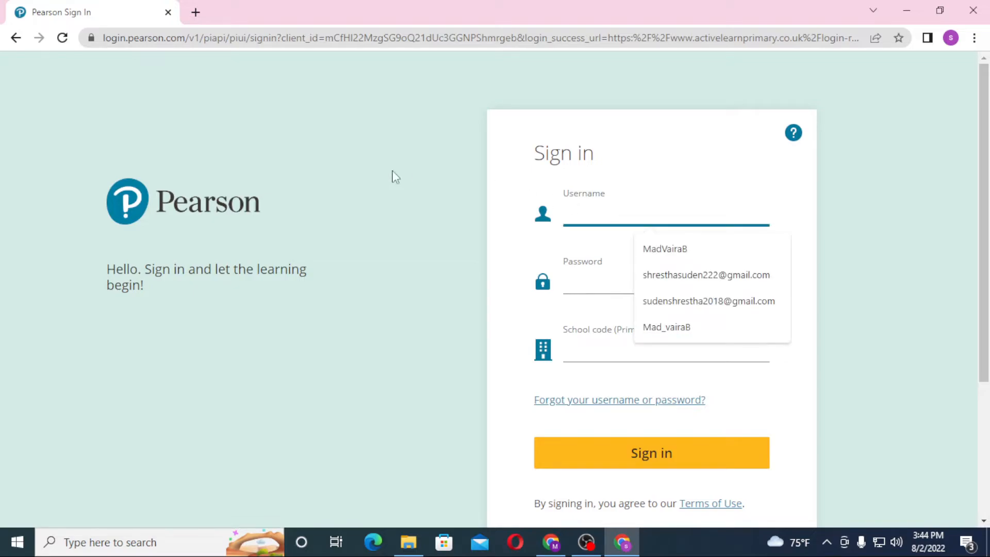
{"action": "left_click", "coordinate": [644, 281]}
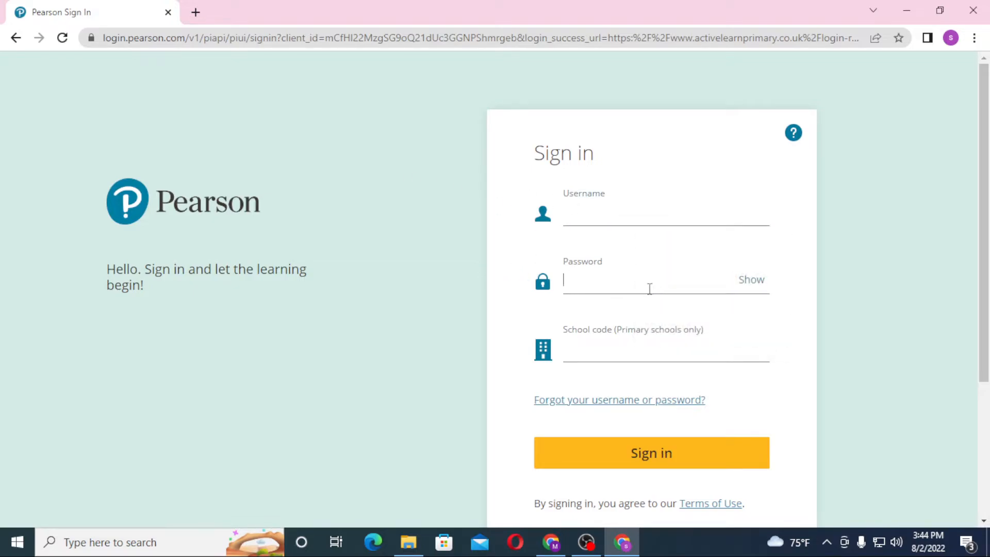
{"action": "scroll", "scroll_direction": "down", "scroll_amount": 3}
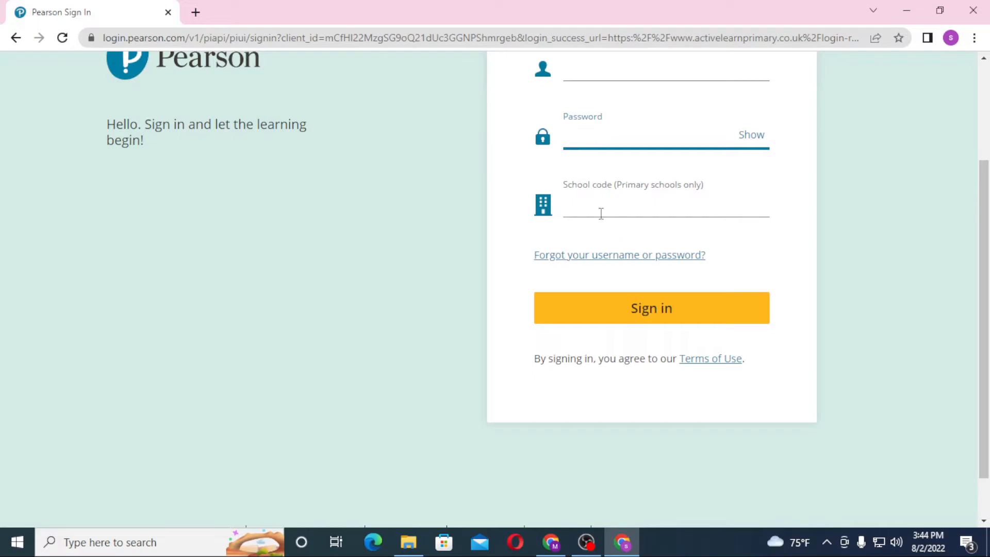
{"action": "scroll", "scroll_direction": "up", "scroll_amount": 3}
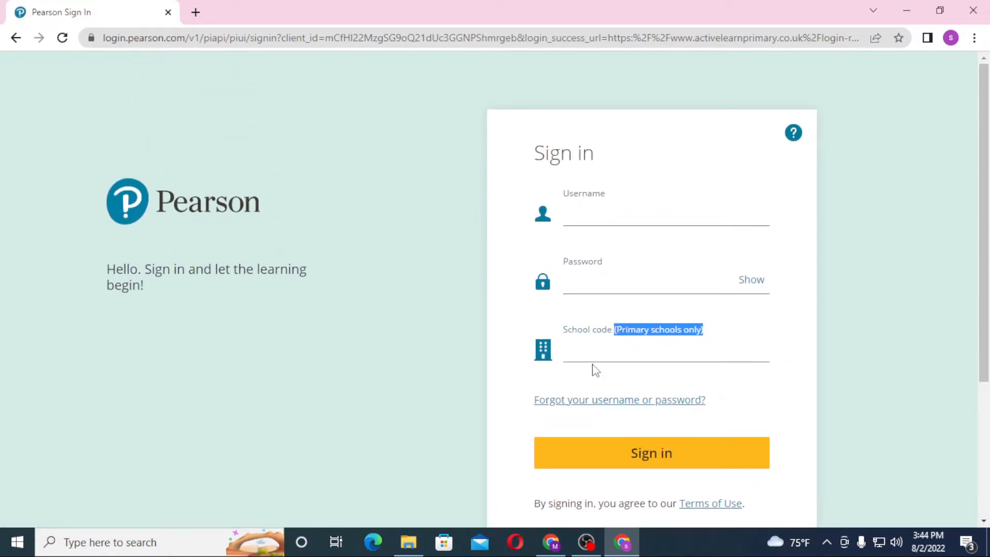
{"action": "scroll", "scroll_direction": "down", "scroll_amount": 3}
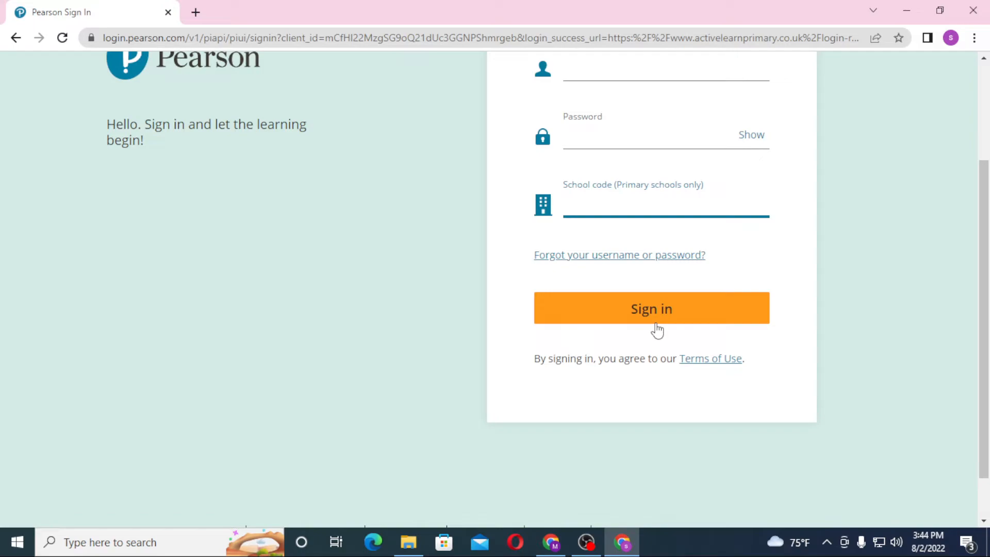
{"action": "mouse_move", "coordinate": [633, 265]}
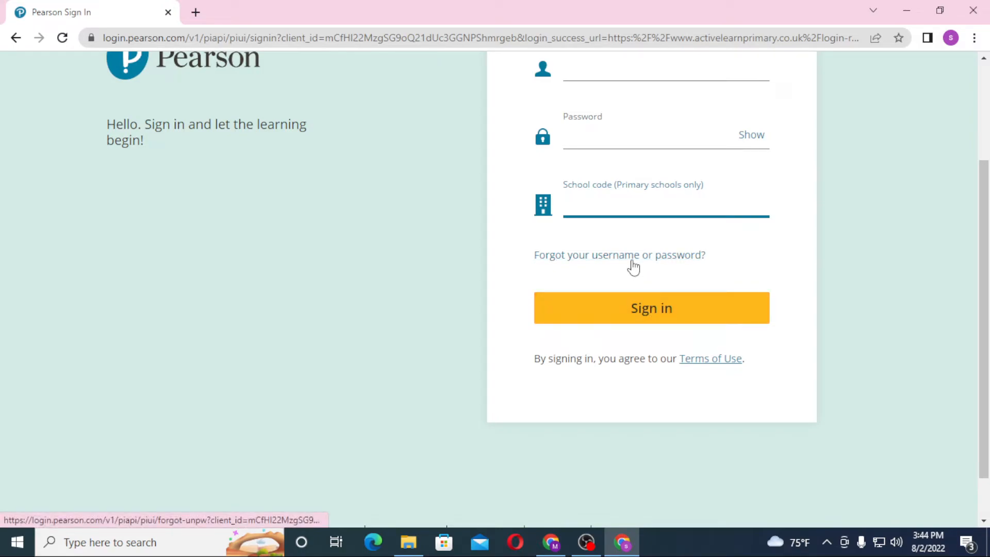
{"action": "left_click", "coordinate": [665, 203]}
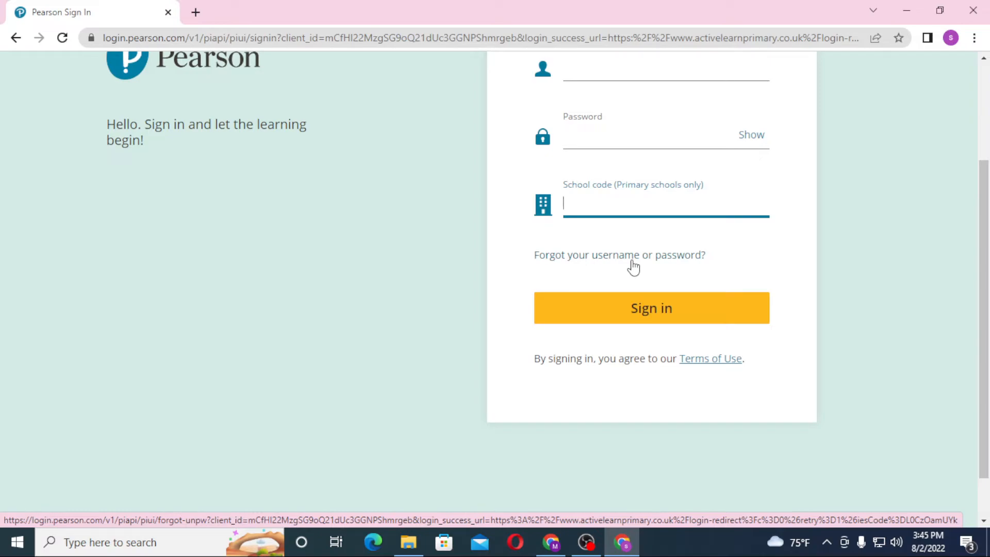
{"action": "scroll", "scroll_direction": "up", "scroll_amount": 3}
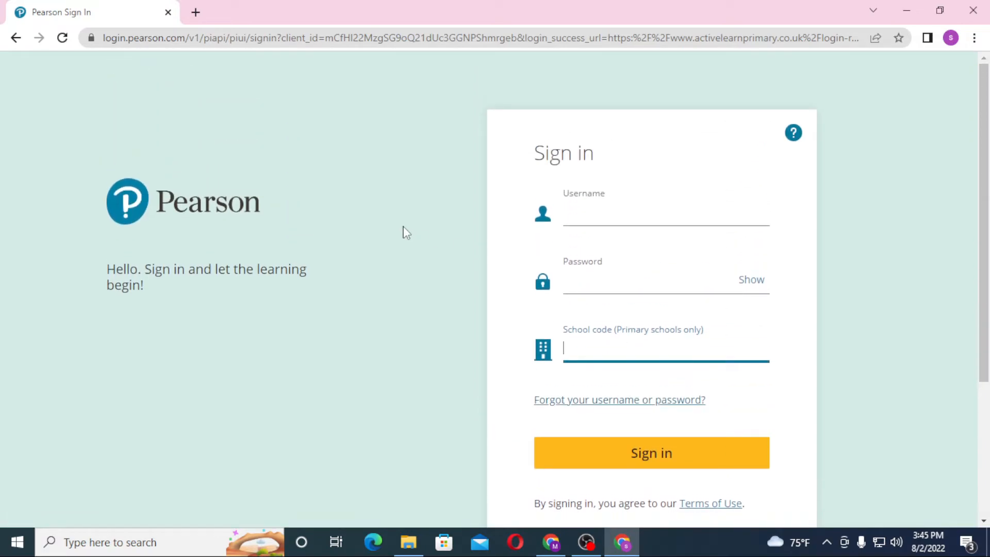